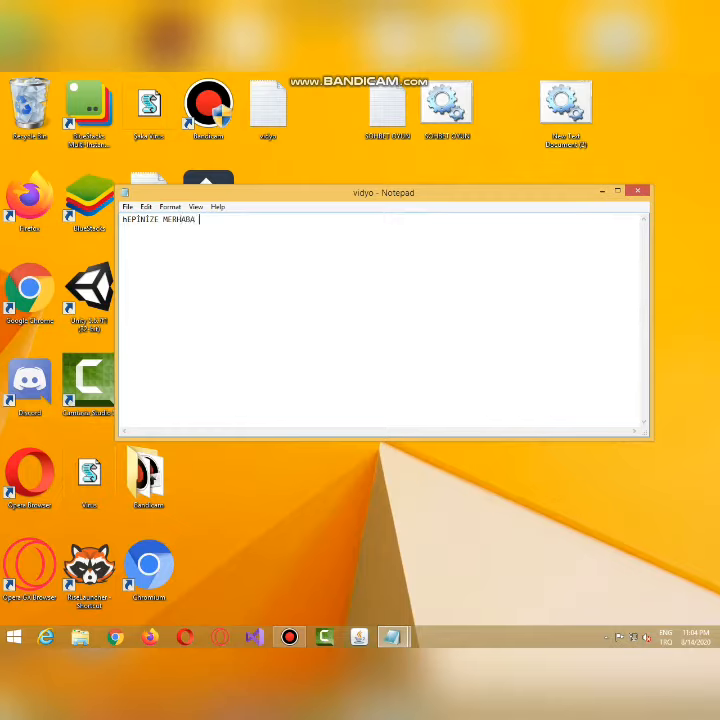
Write the greeting line announcing today's demo of how to make a SOHBET with CMD
text(BUGÖN)
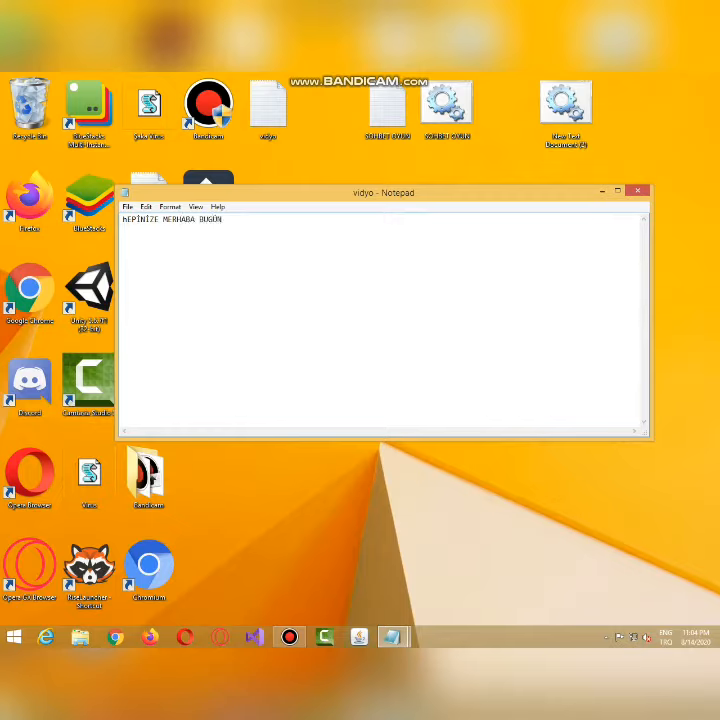
text(SİZLERE SOHBET OYUNU)
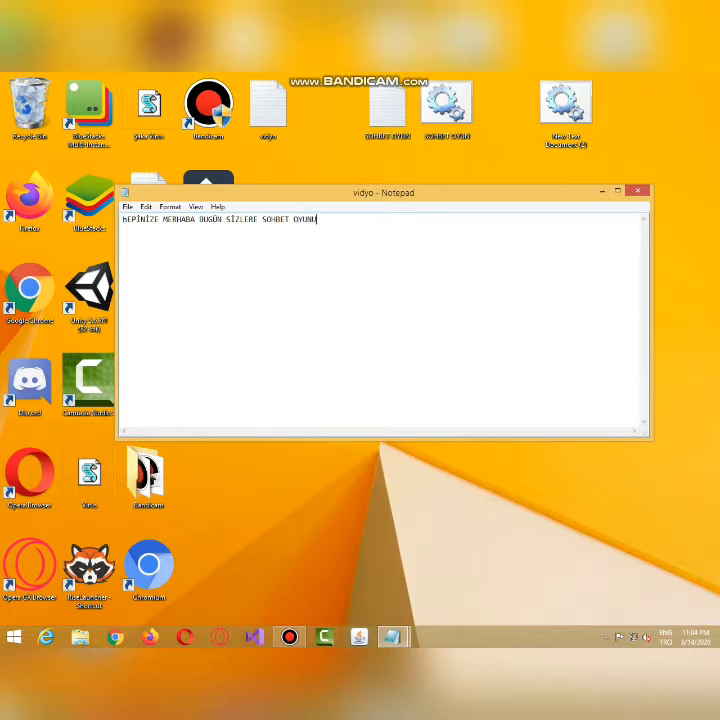
text(NASIL YAPILIR ON)
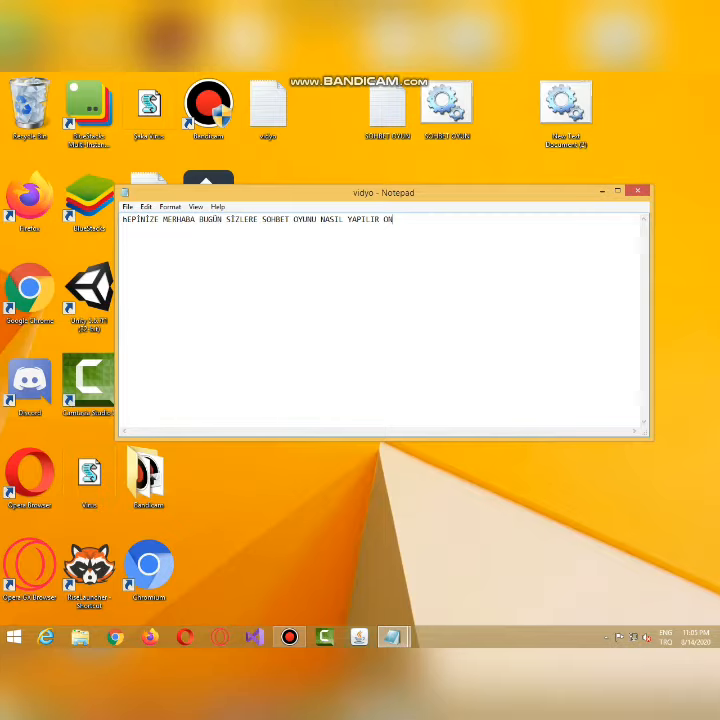
text(U GÖSTER)
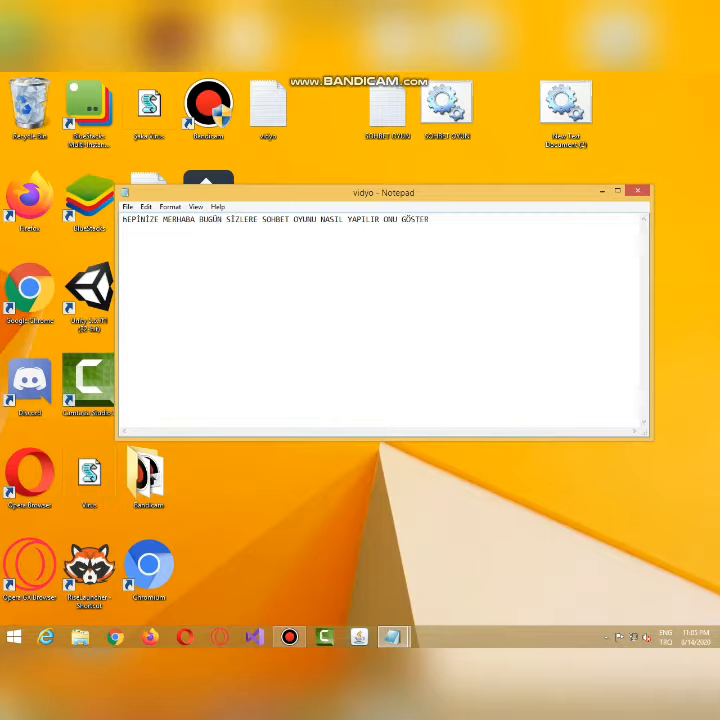
text(İCEM CMD İ)
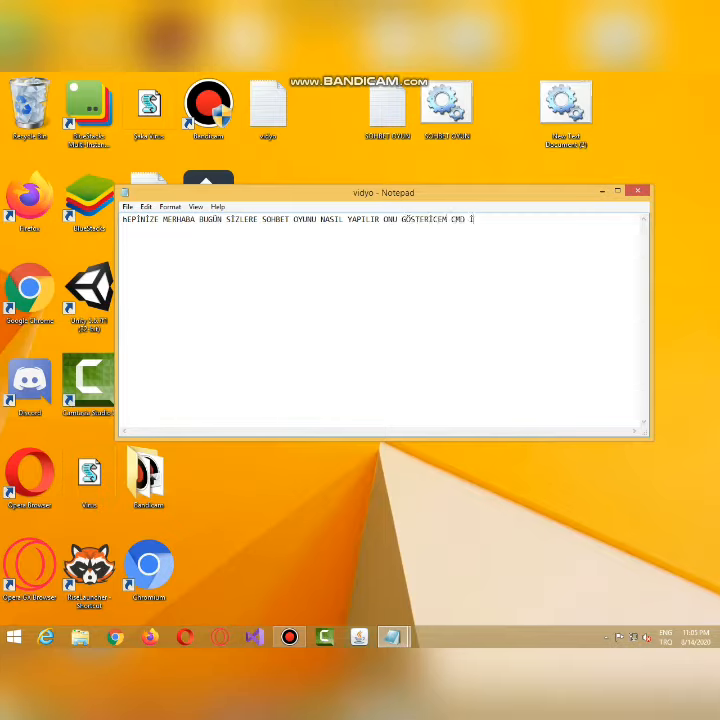
text(İLE HEMEN BA)
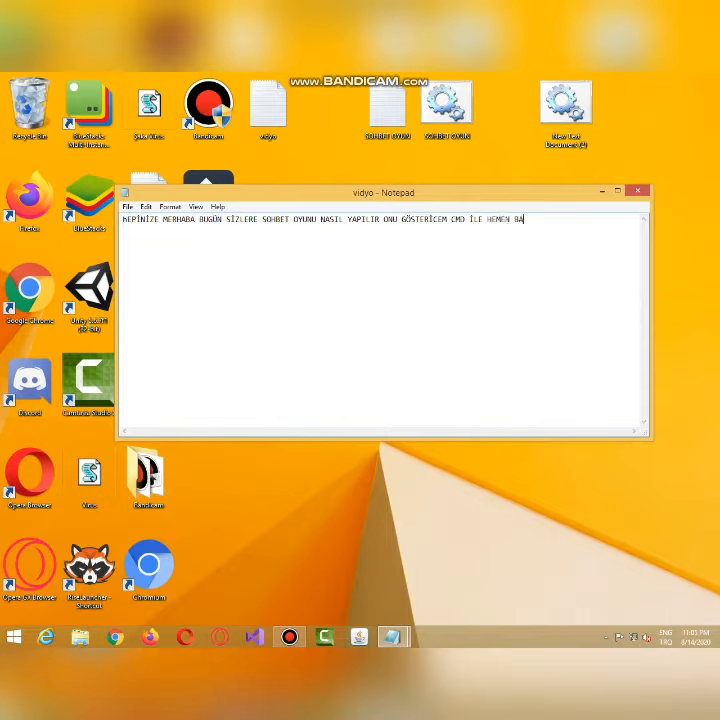
text(ŞLAYALIM)
text(İLK)
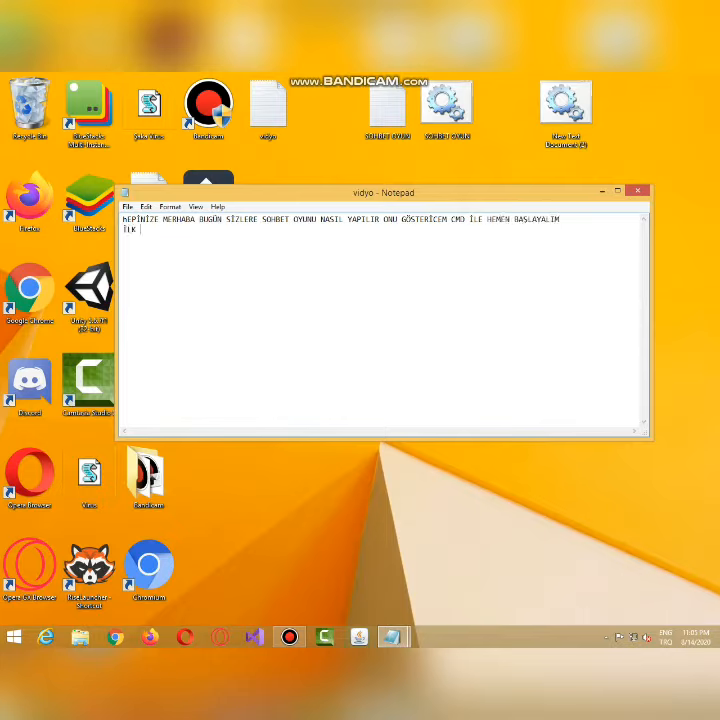
Begin the first step line: 'ÖNCE BİR NOT :)' and start typing 'DEF'
text(ÖNCE BOŞ)
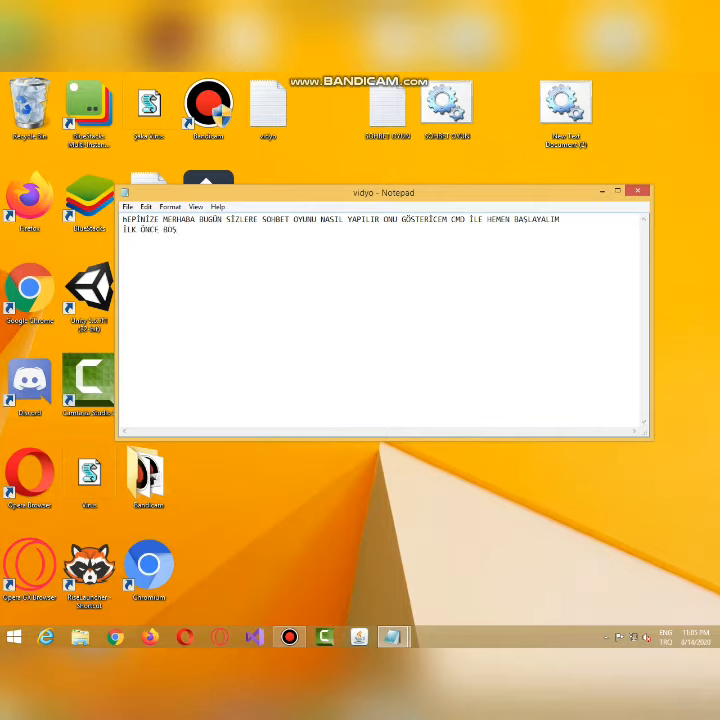
text(BİR NOT :))
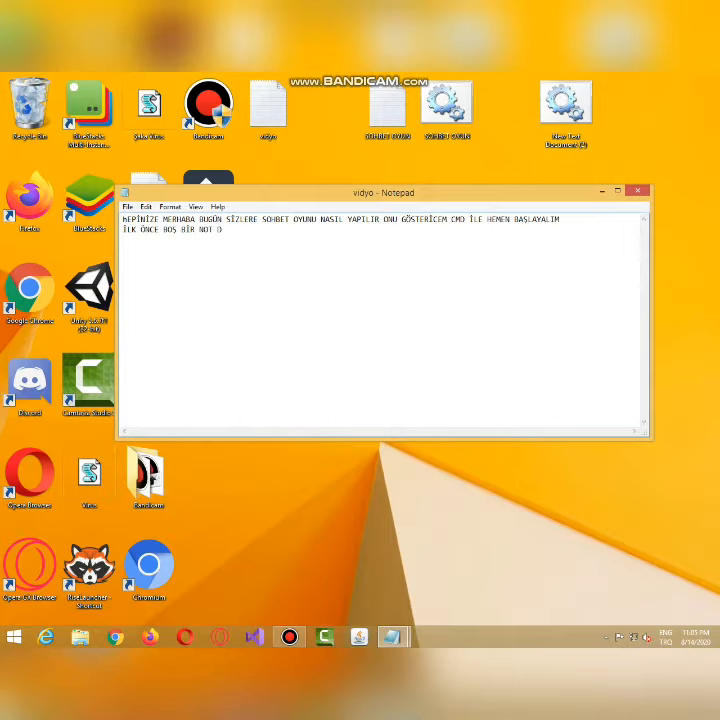
text(DEFTERİ AÇIN)
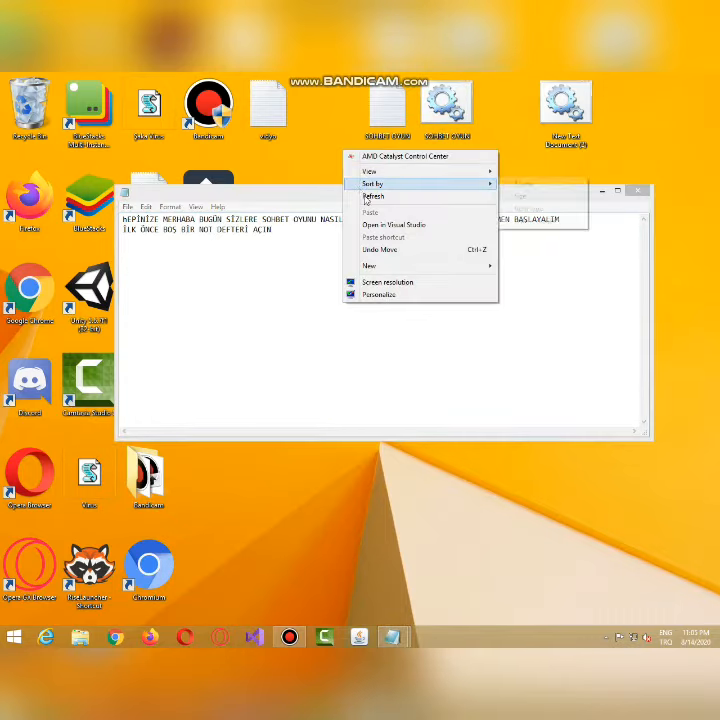
click(370, 264)
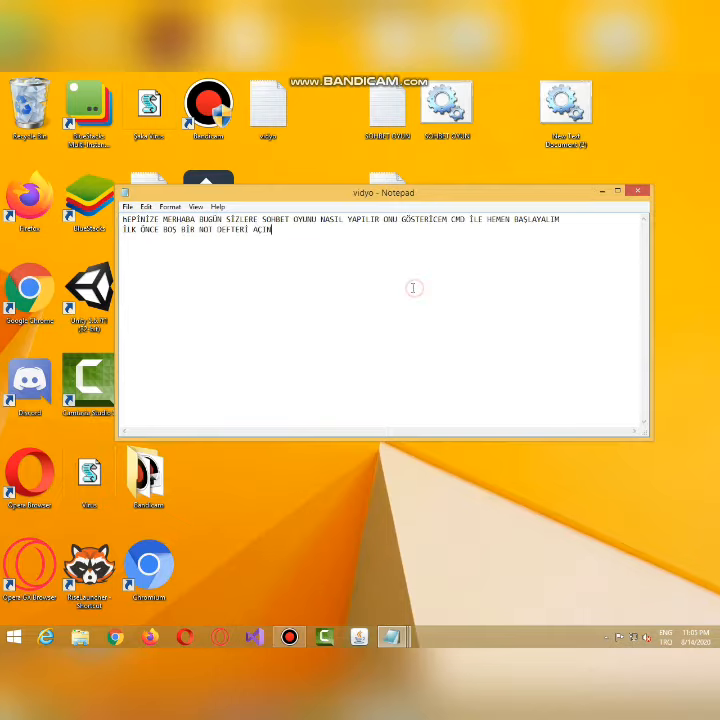
Add lines saying the code will go in the description and to save the note as .BAT
text(BU XD)
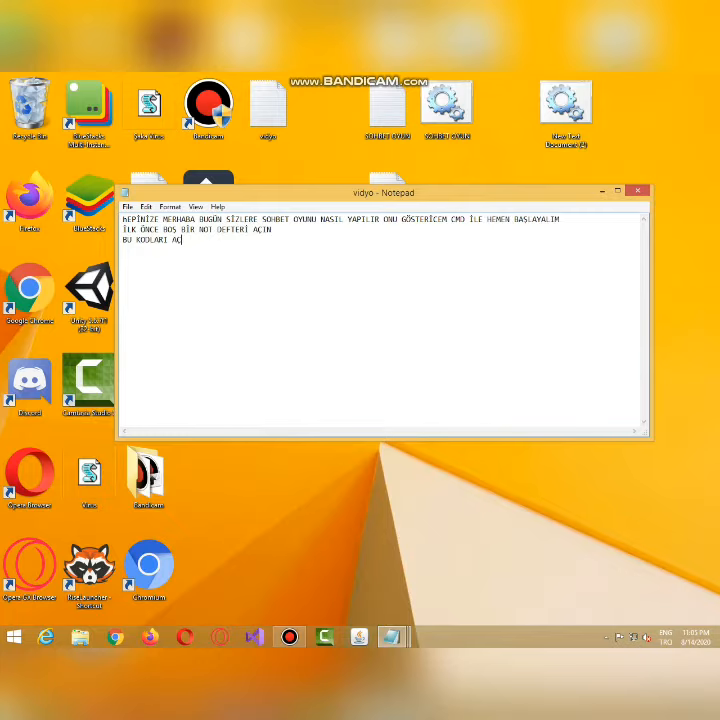
text(IKLAMAYA)
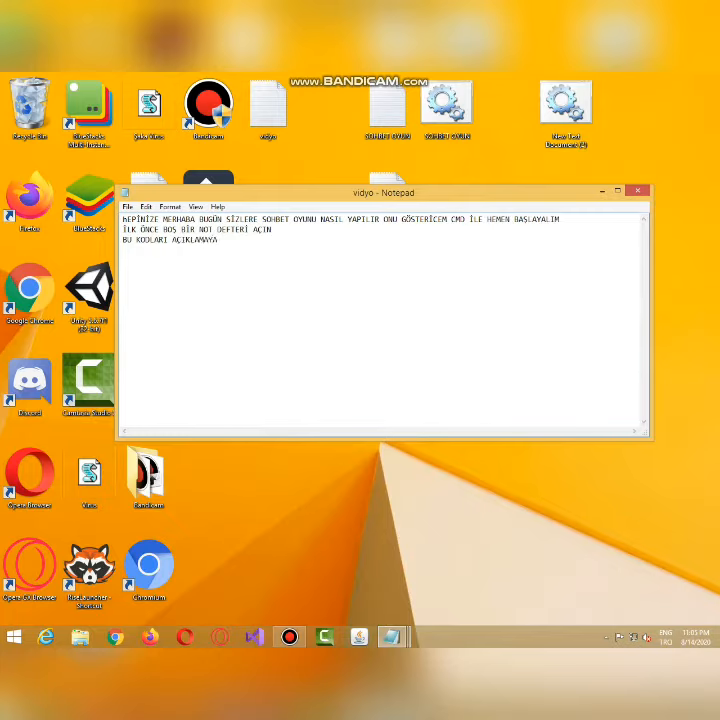
text(KOYUCAM)
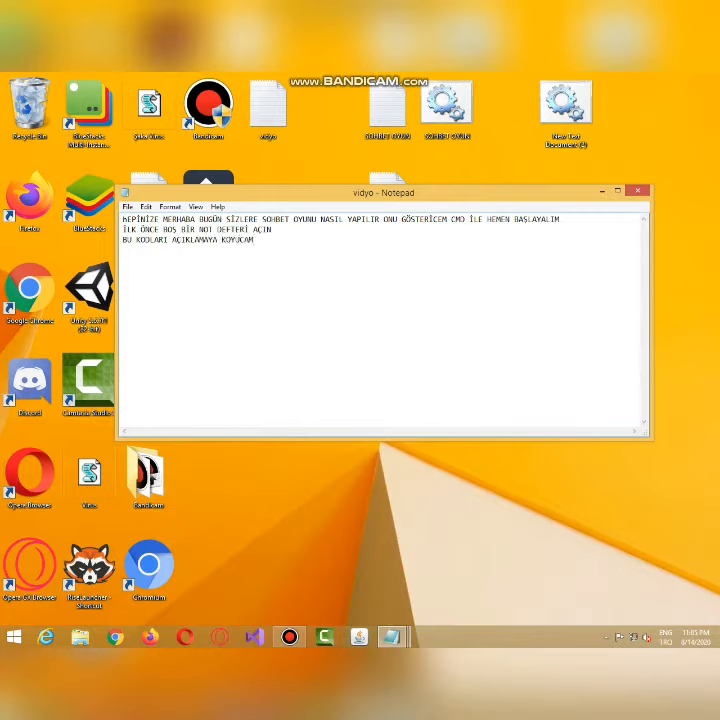
text(ARDINDAN SAVE AS DİYİN VE .BAT Ö)
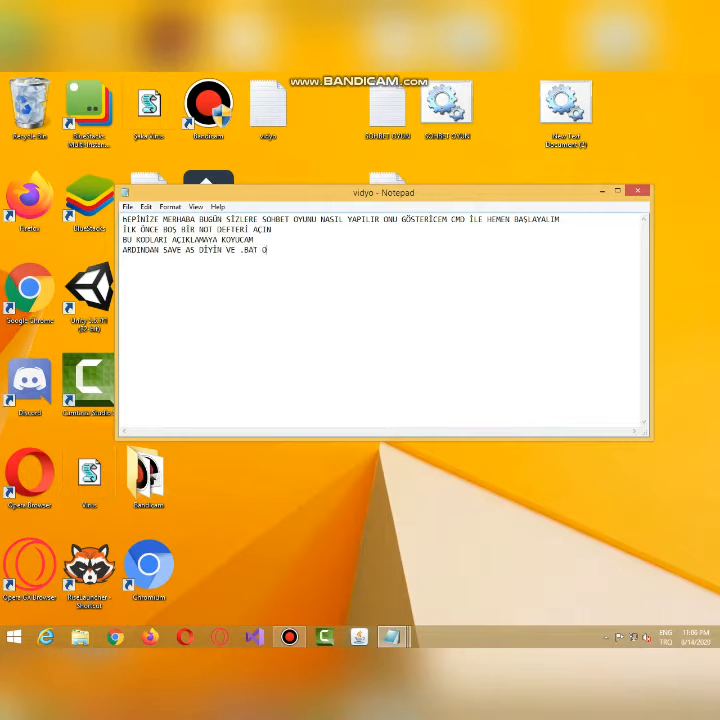
text(OLARAK KAYDEDİN)
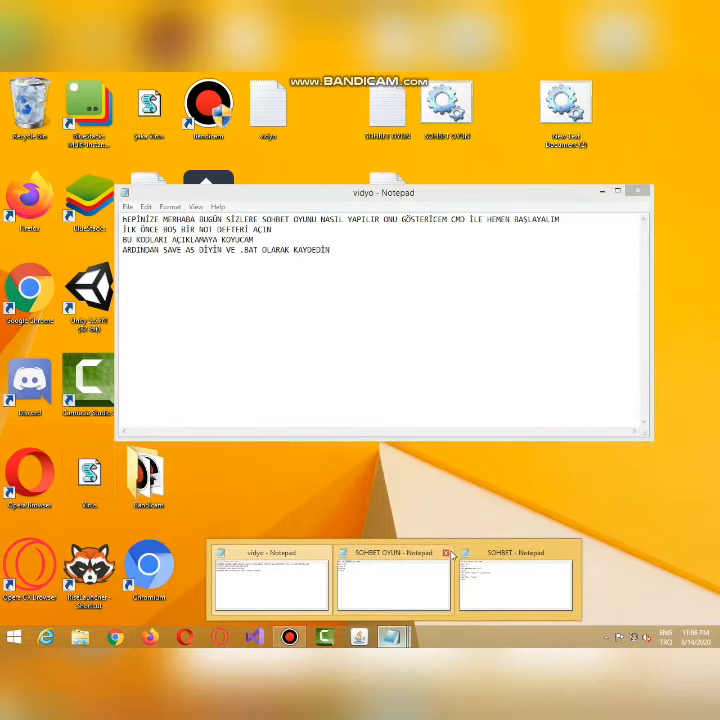
Switch to the SOHBET note and save it as SOHBET.BAT
click(448, 552)
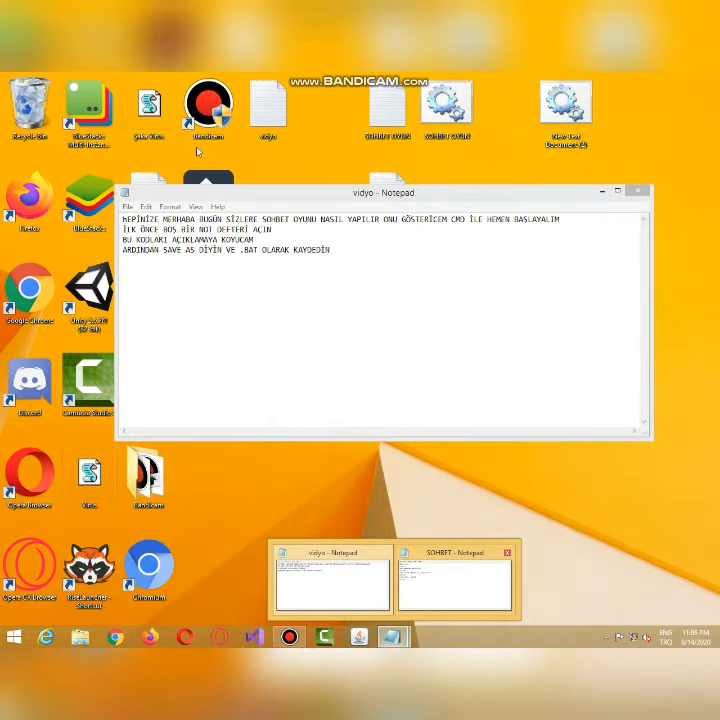
click(128, 206)
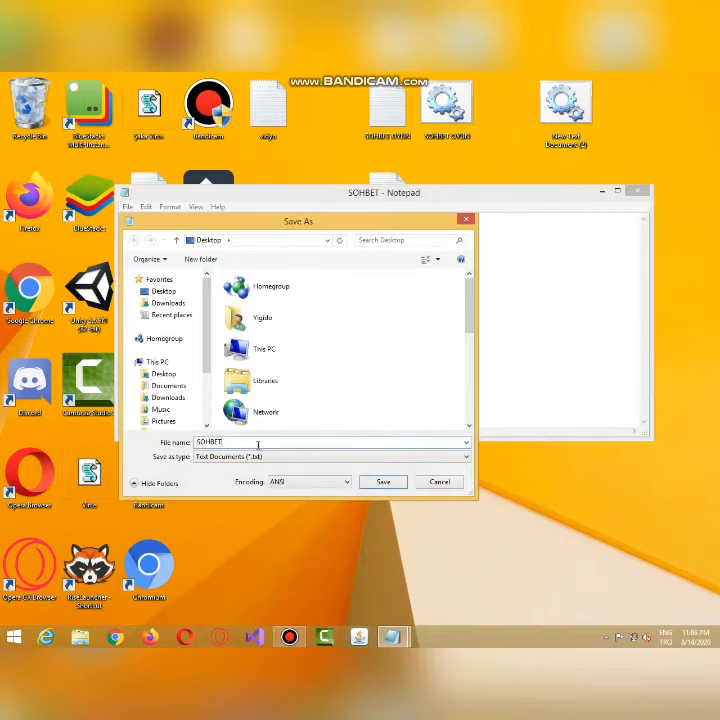
text(.BAT)
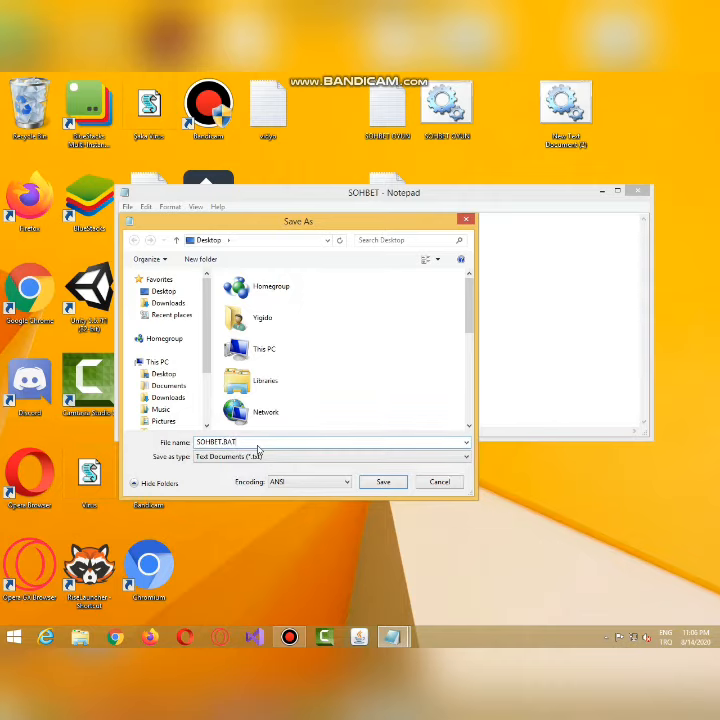
click(384, 480)
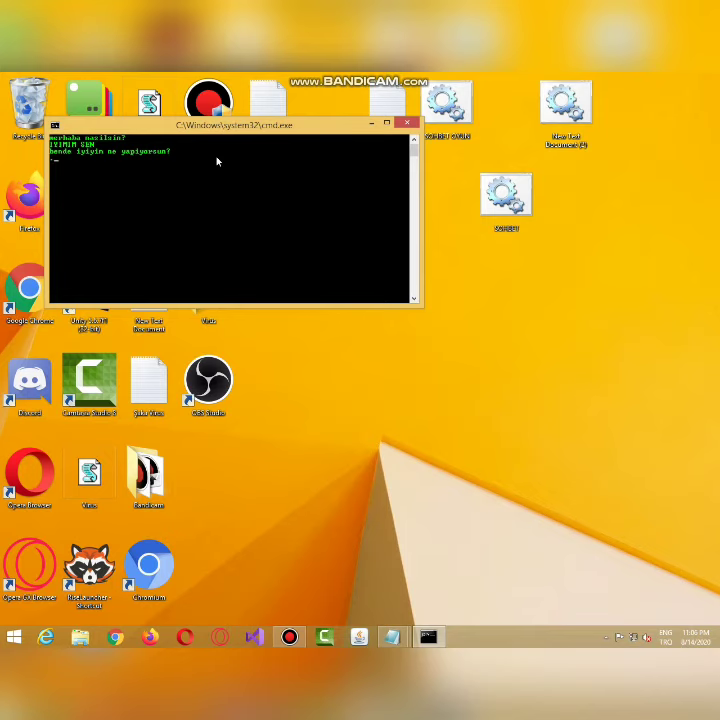
Close the console window running the SOHBET batch file
click(404, 122)
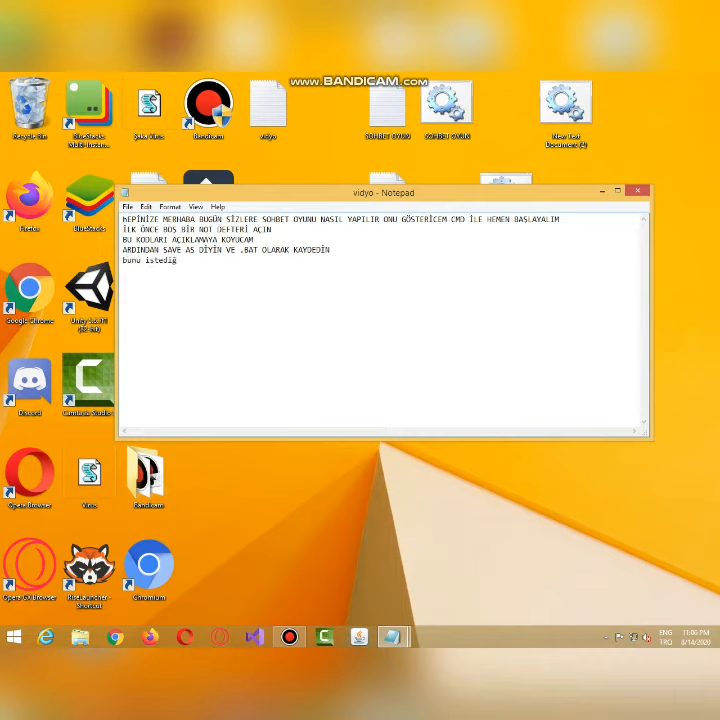
Type the closing sentence '...iniz kadar uzatabilirsiniz' and begin 'Bu VİDYO B...'
text(iniz kadar!)
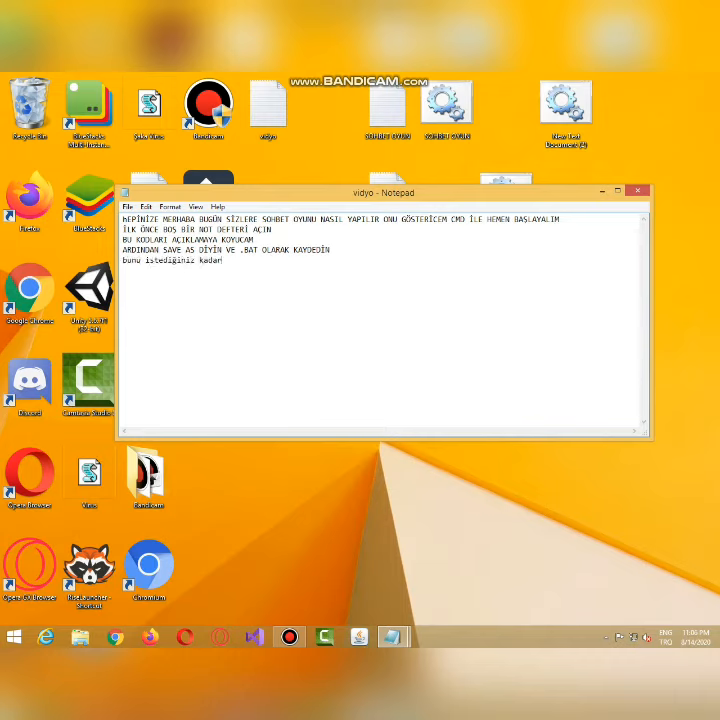
text(uzatab)
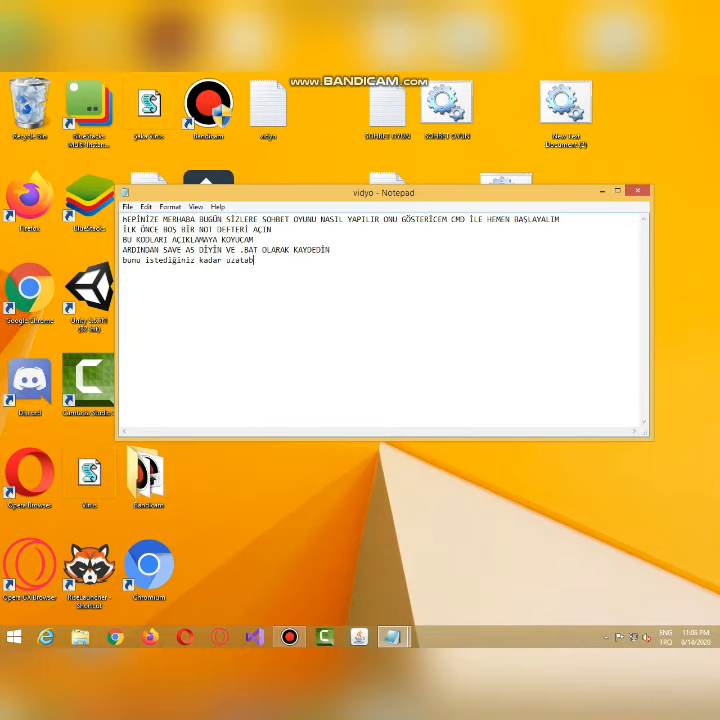
text(ilirsi)
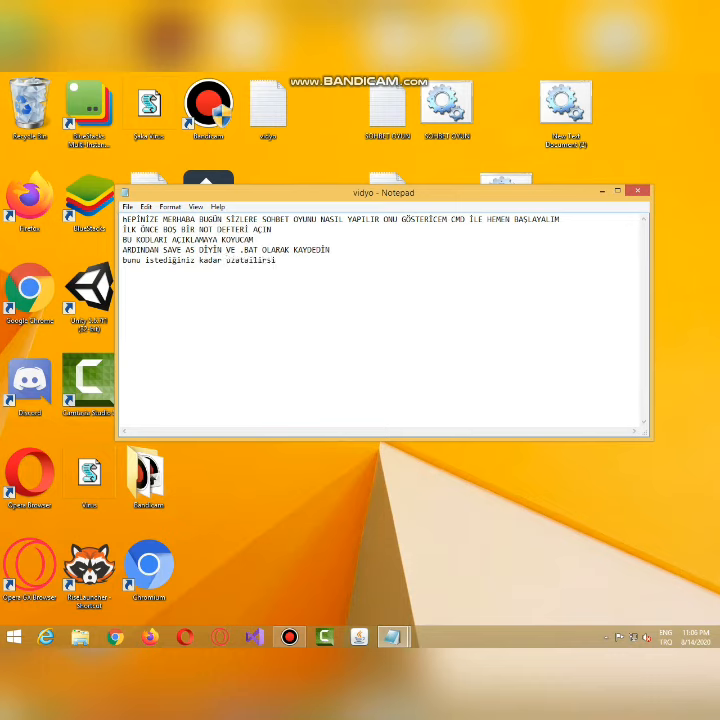
text(niz)
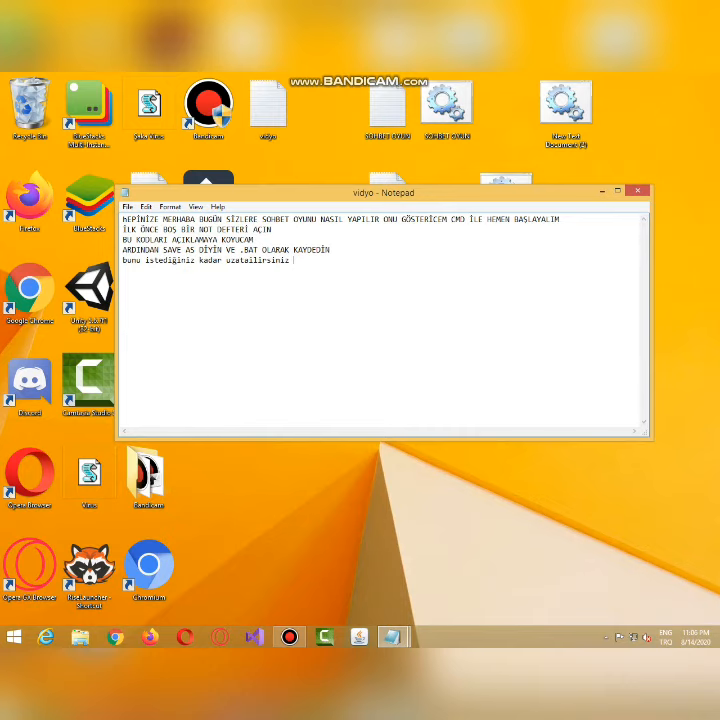
text(Bu)
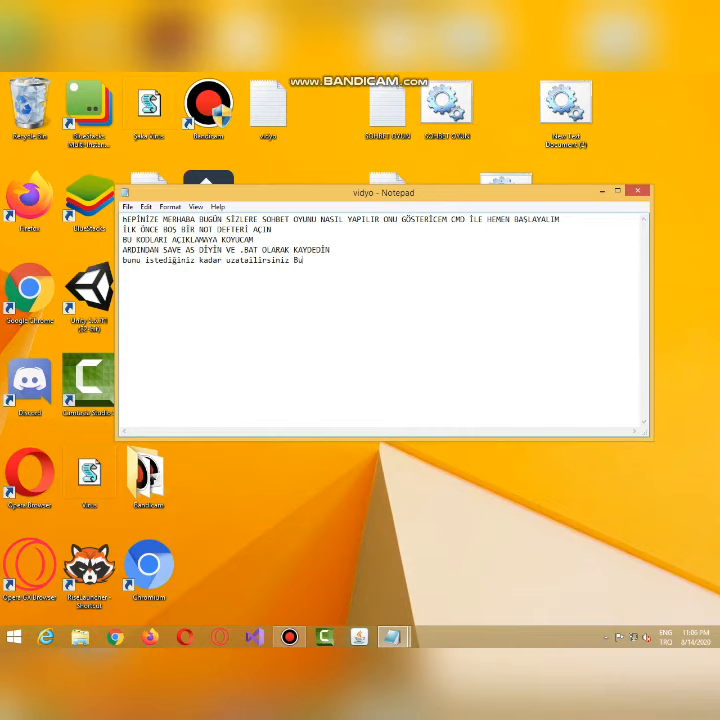
text(VİDYO B)
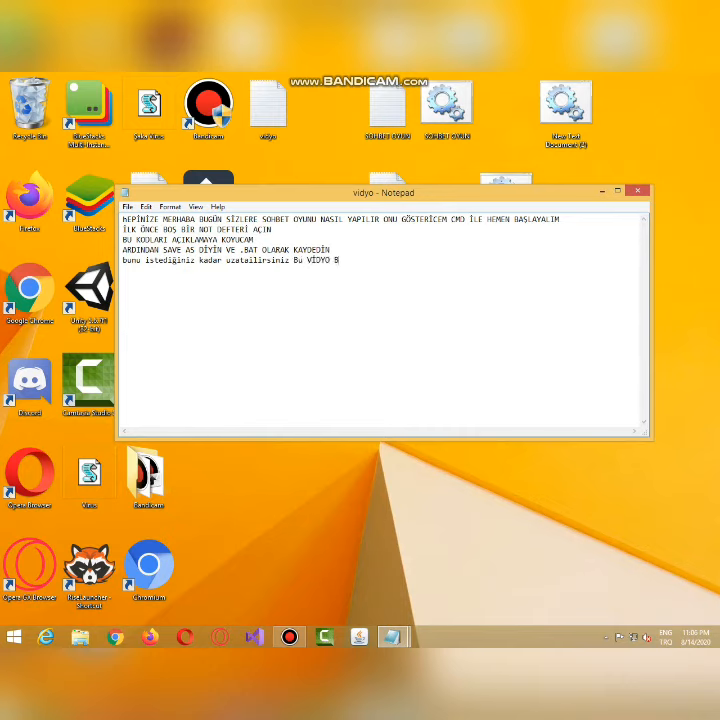